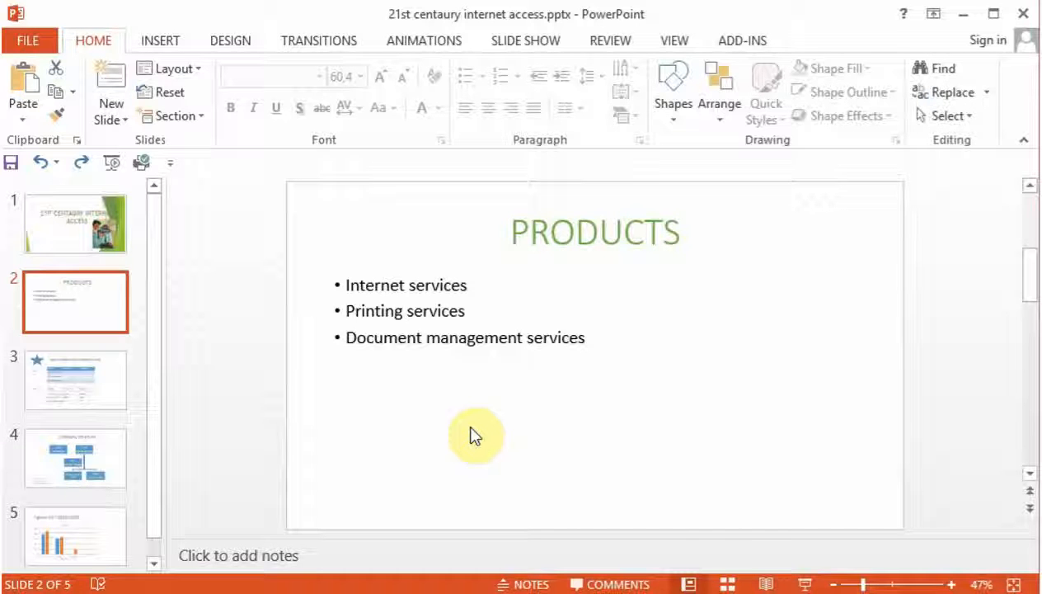
Apply the 1. 2. 3. numbering style to the three PRODUCTS service items
{"action": "left_click", "coordinate": [614, 232]}
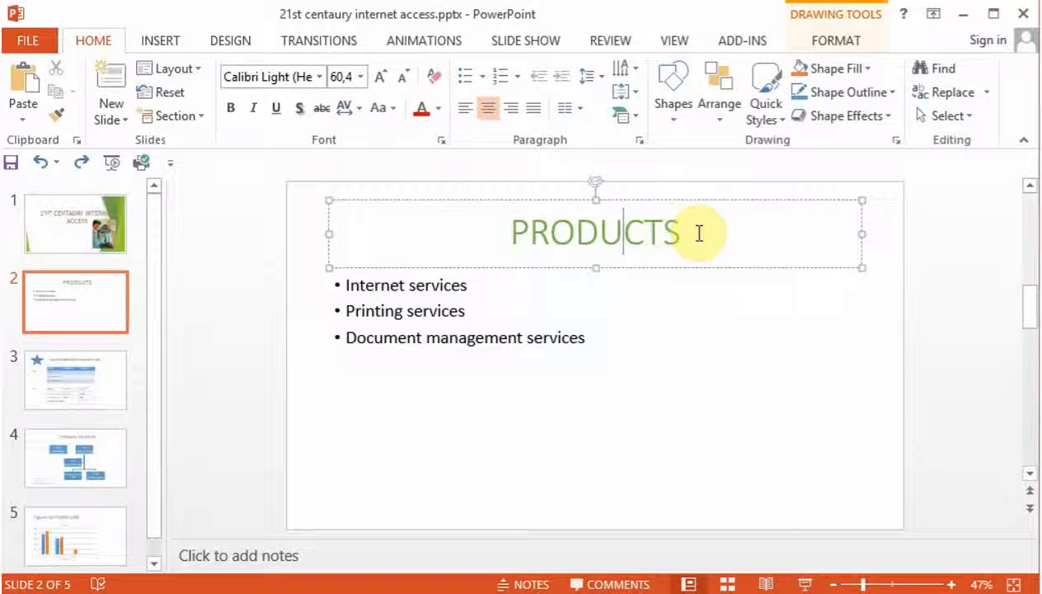
{"action": "triple_click", "coordinate": [597, 233]}
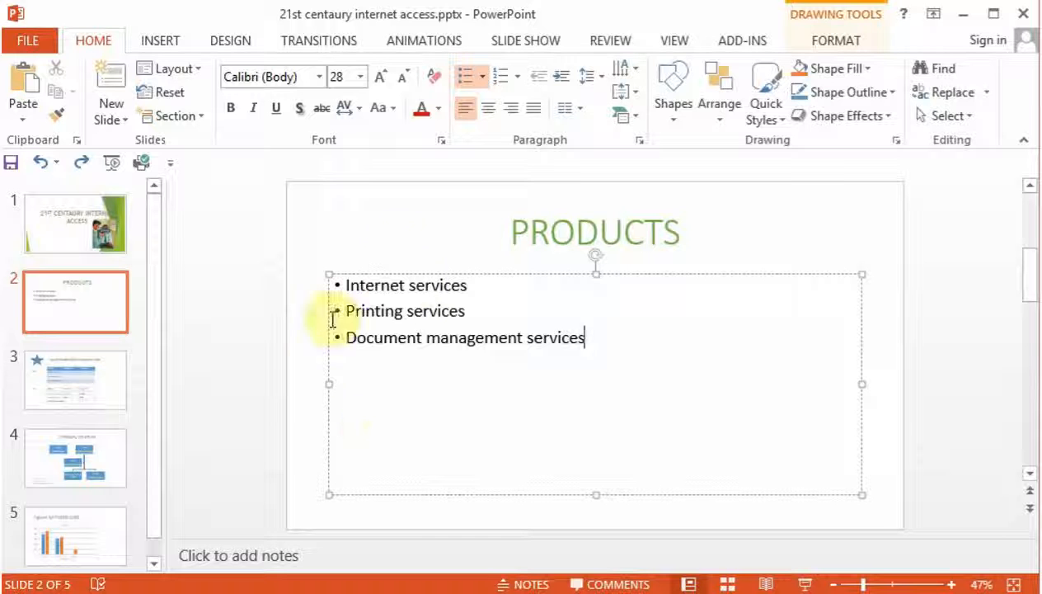
{"action": "mouse_move", "coordinate": [142, 312]}
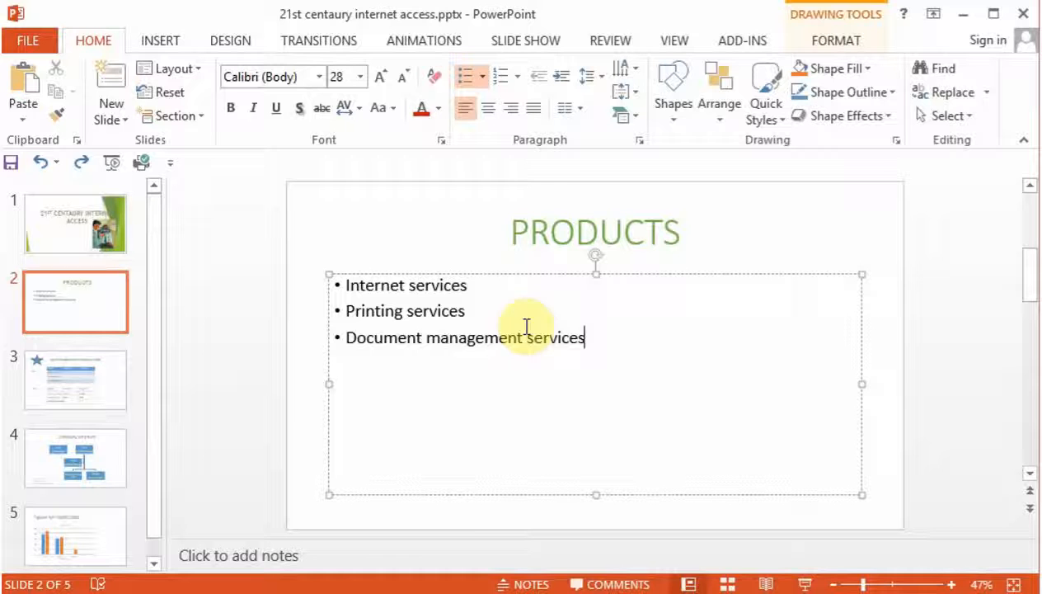
{"action": "mouse_move", "coordinate": [430, 349]}
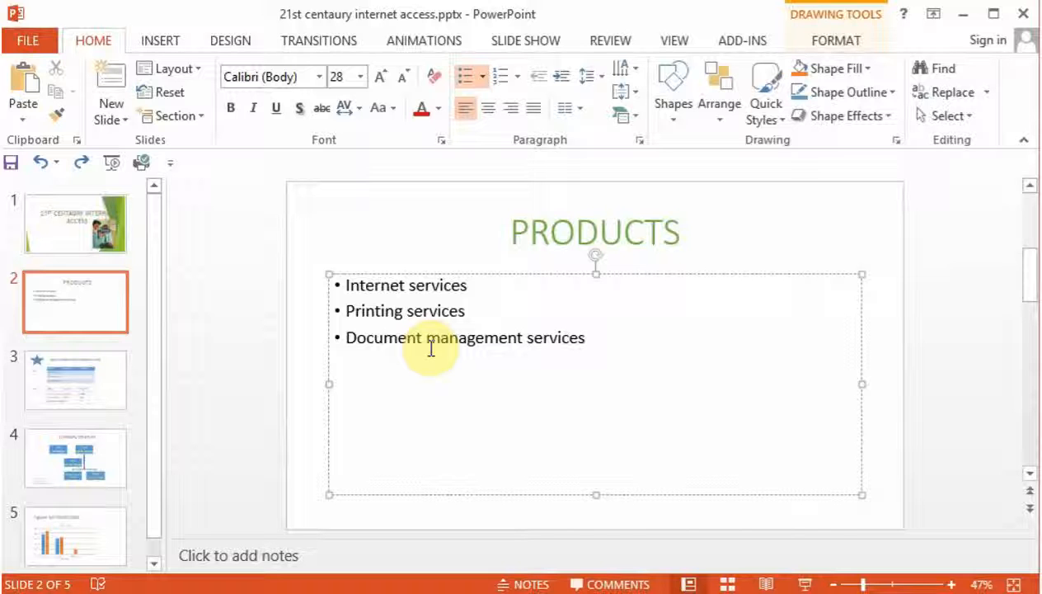
{"action": "left_click", "coordinate": [585, 337]}
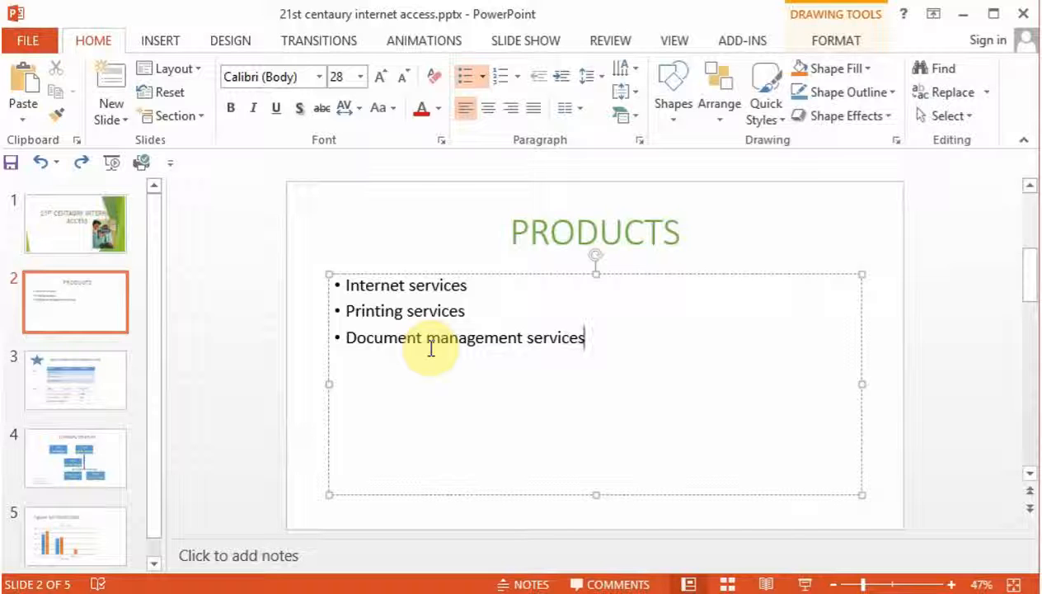
{"action": "mouse_move", "coordinate": [369, 376]}
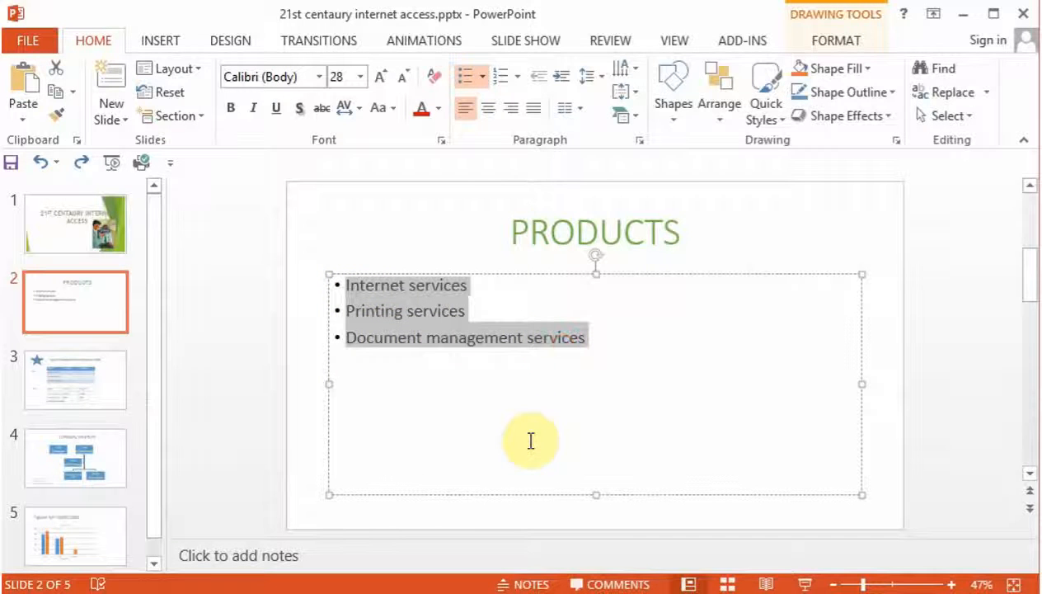
{"action": "left_click", "coordinate": [509, 76]}
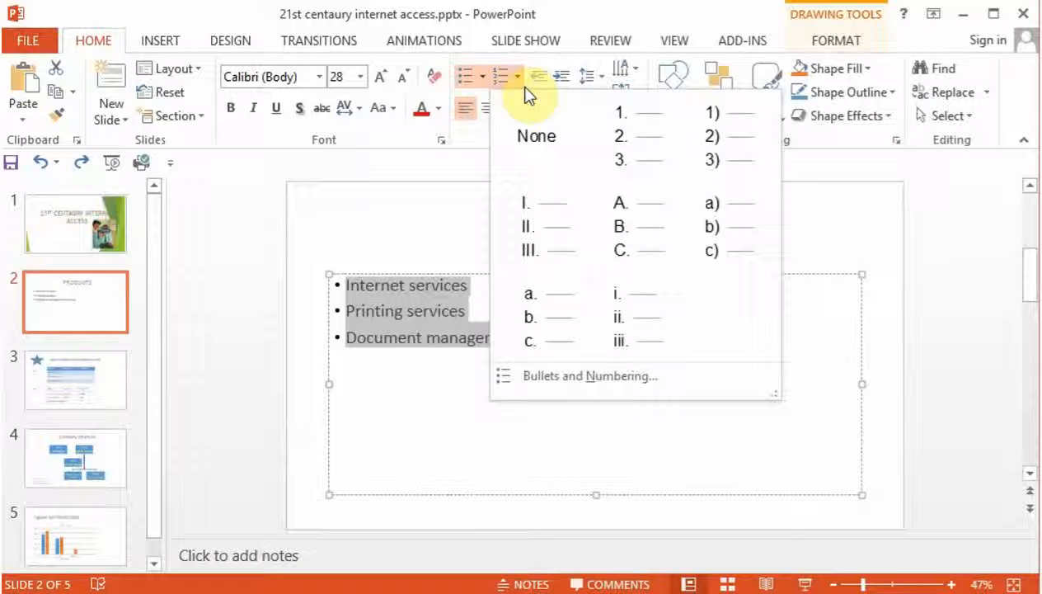
{"action": "mouse_move", "coordinate": [540, 376]}
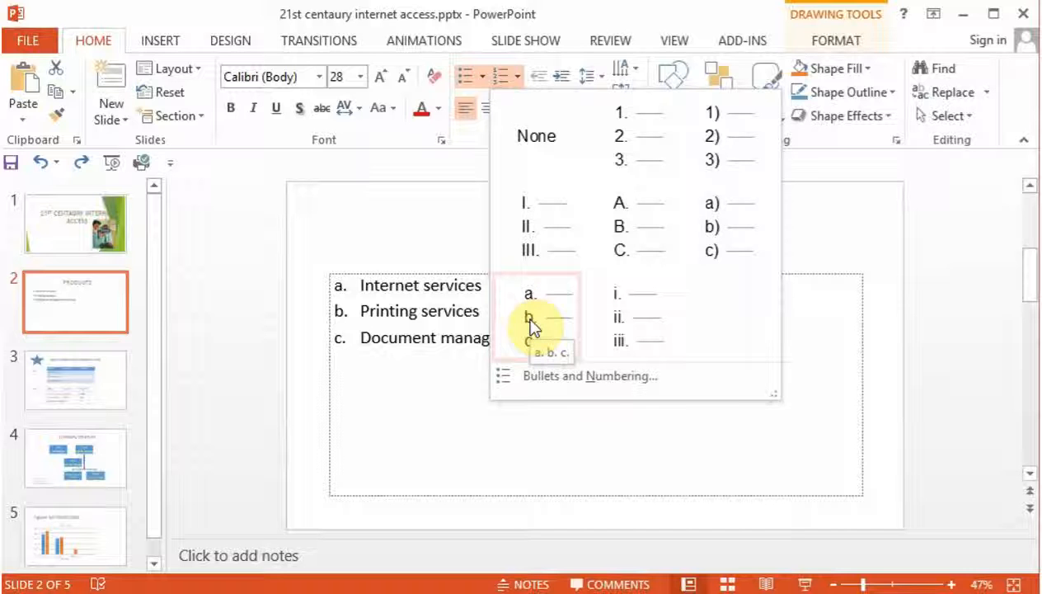
{"action": "left_click", "coordinate": [635, 136]}
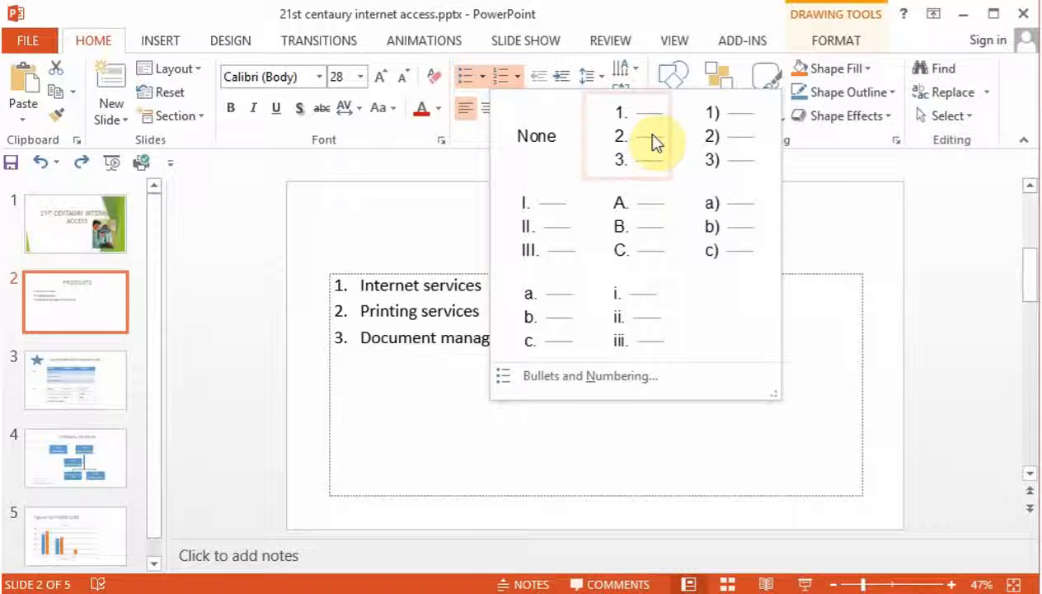
{"action": "left_click", "coordinate": [725, 227]}
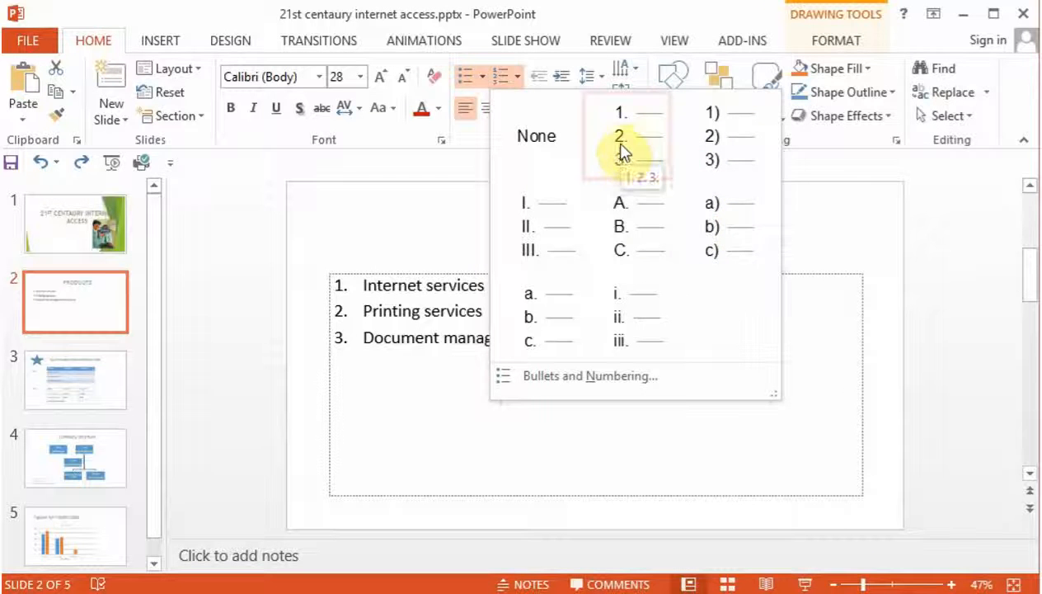
{"action": "left_click", "coordinate": [620, 136]}
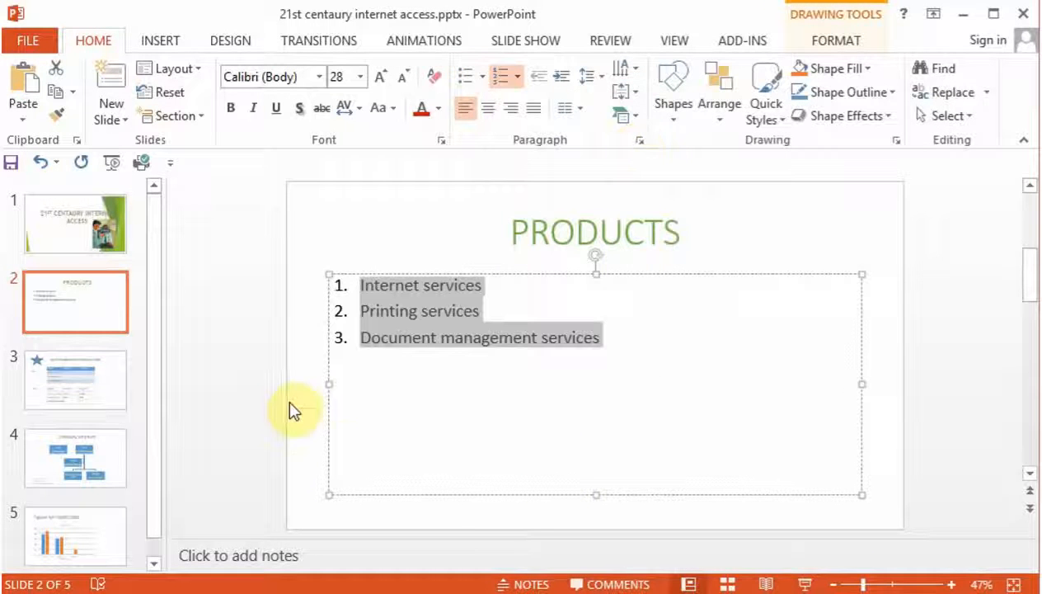
{"action": "left_click", "coordinate": [472, 441]}
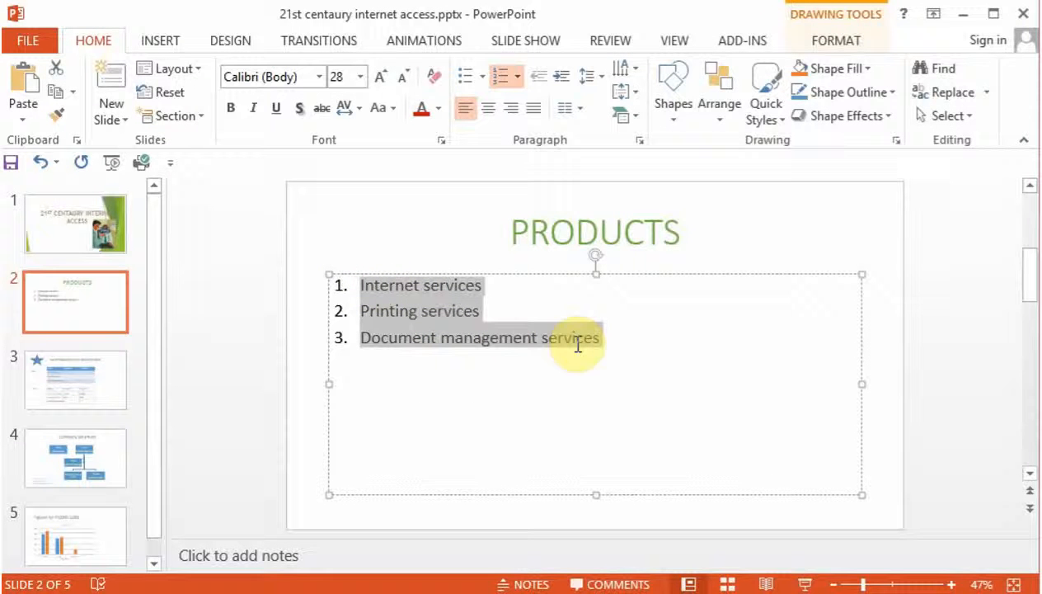
{"action": "mouse_move", "coordinate": [521, 413]}
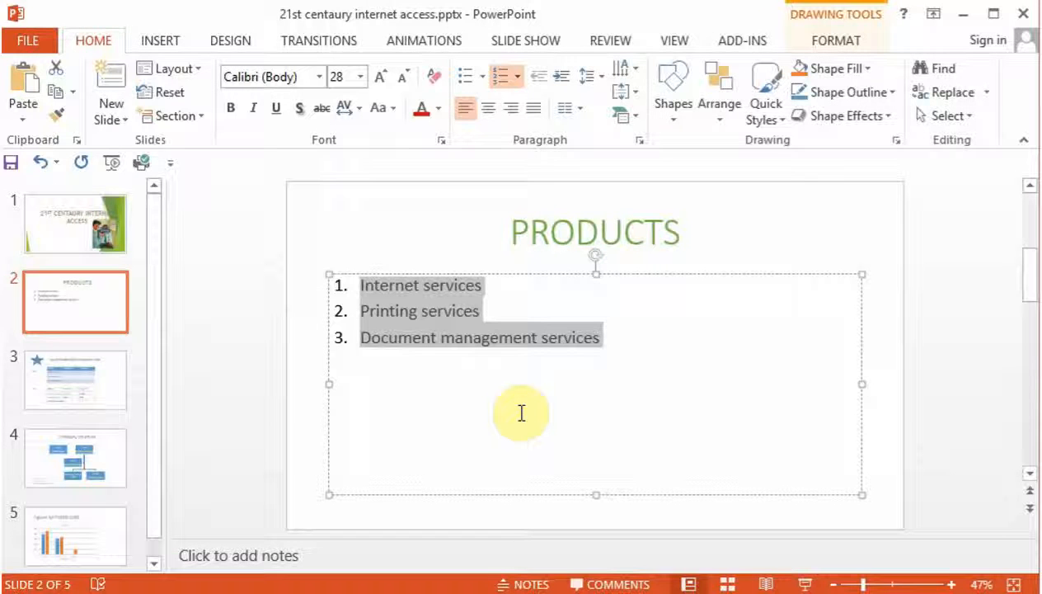
{"action": "mouse_move", "coordinate": [498, 116]}
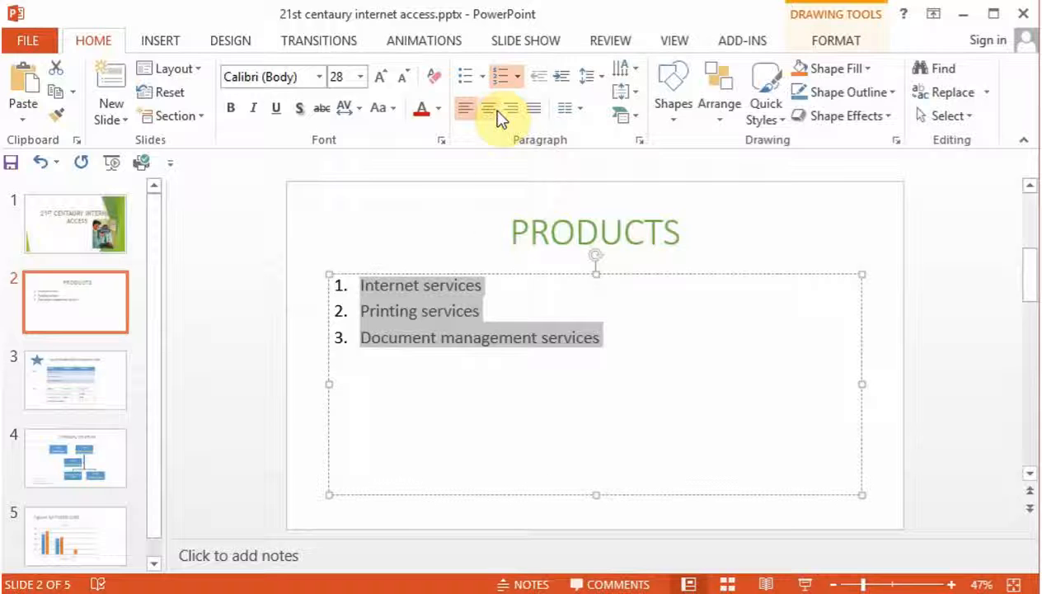
{"action": "mouse_move", "coordinate": [490, 108]}
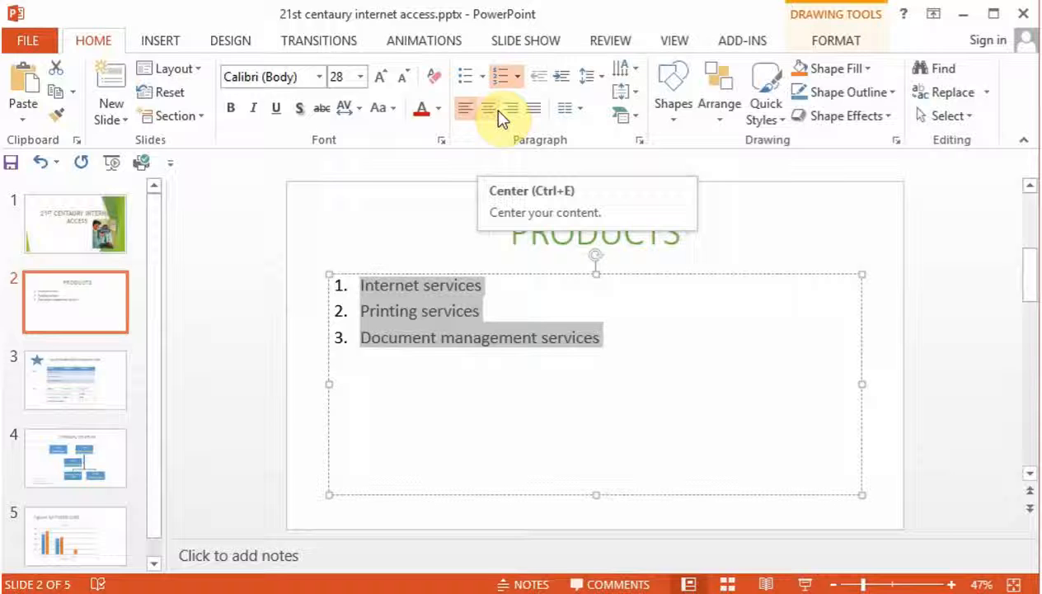
{"action": "mouse_move", "coordinate": [512, 111]}
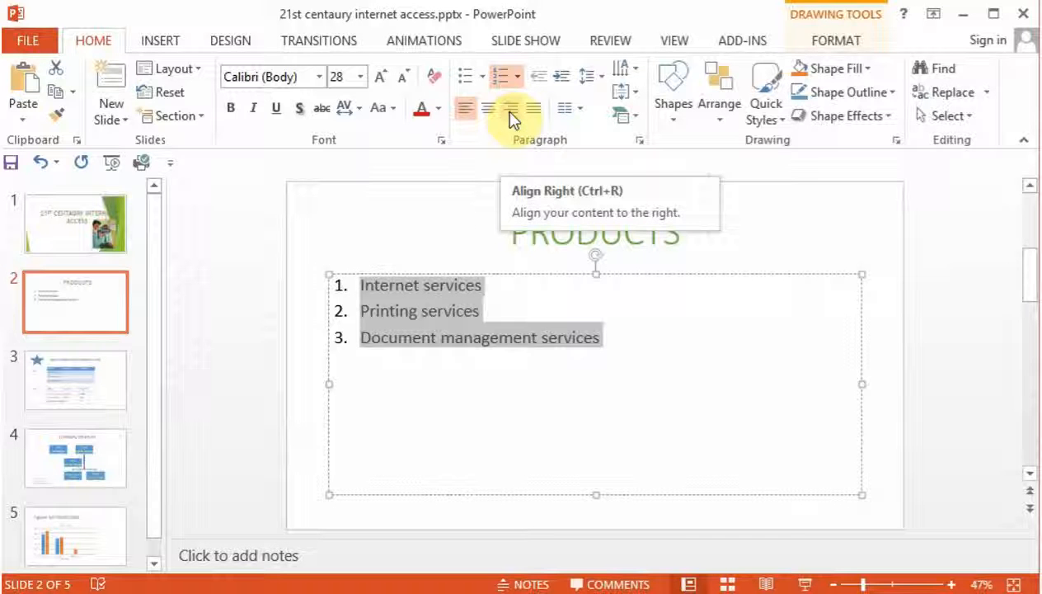
{"action": "left_click", "coordinate": [510, 108]}
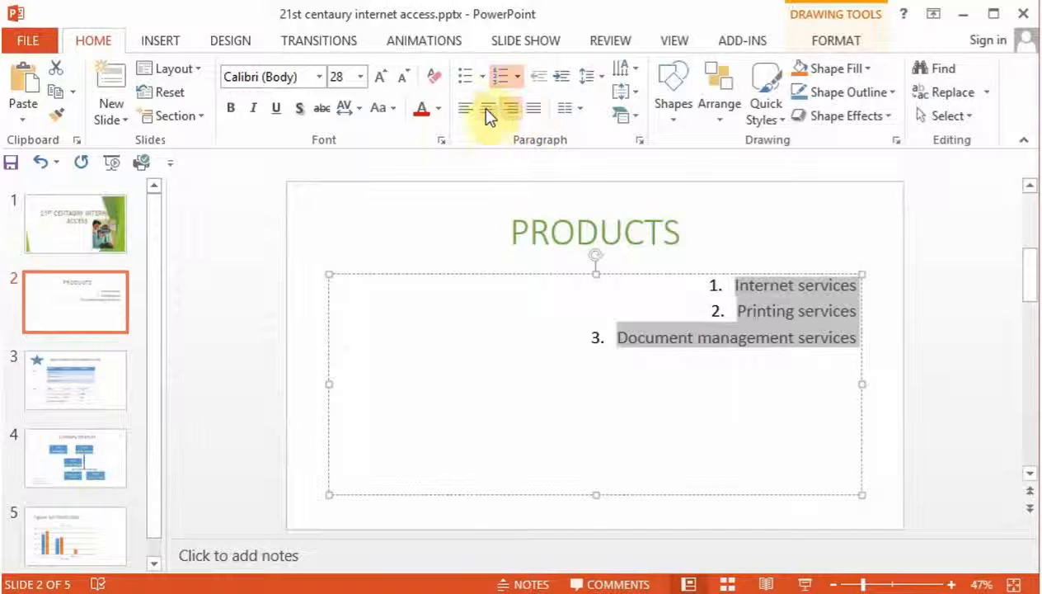
{"action": "left_click", "coordinate": [464, 108]}
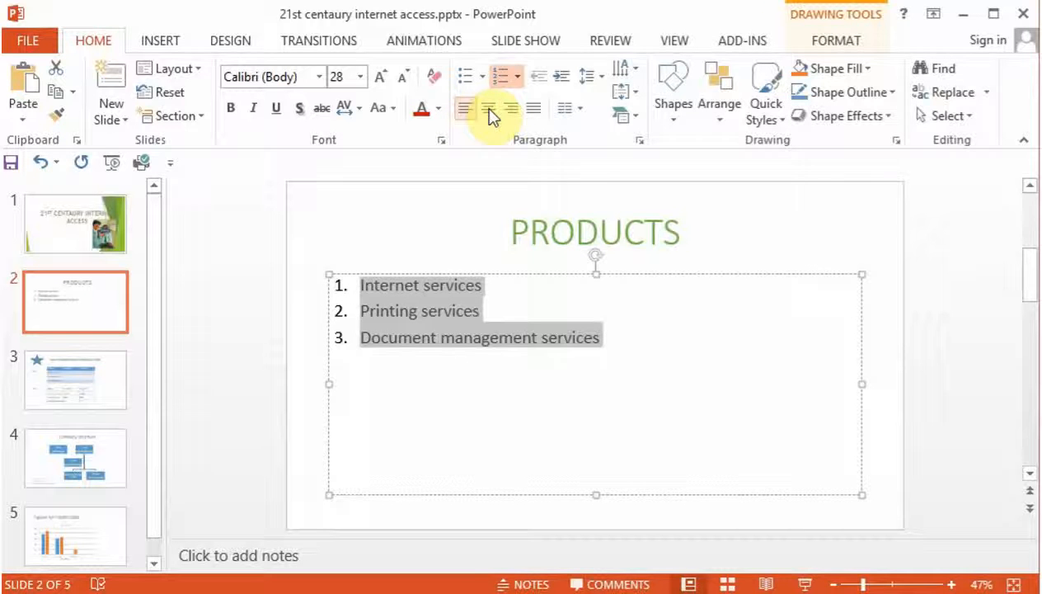
{"action": "left_click", "coordinate": [499, 108]}
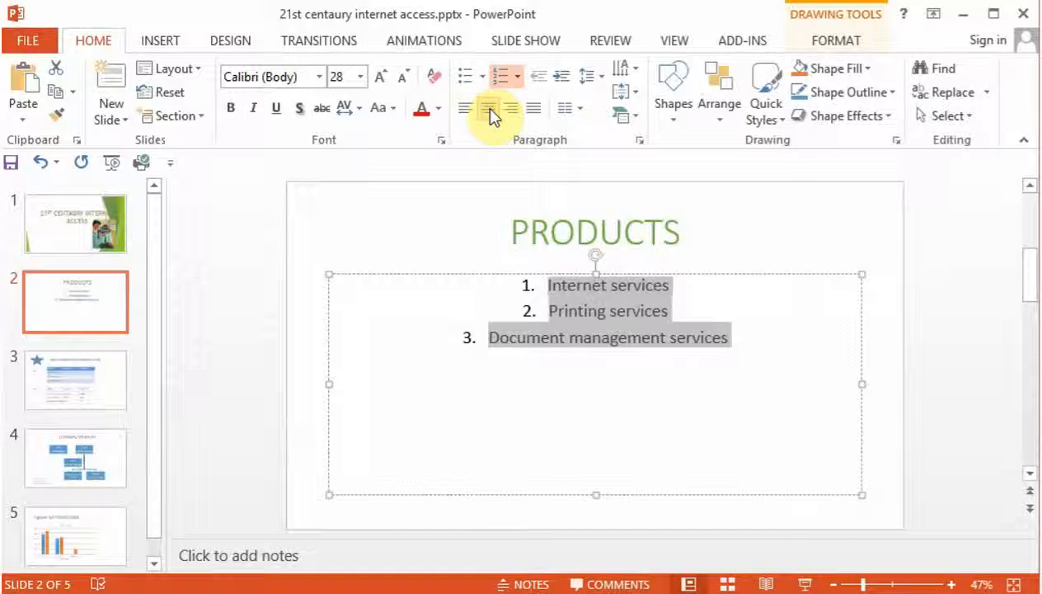
{"action": "left_click", "coordinate": [464, 108]}
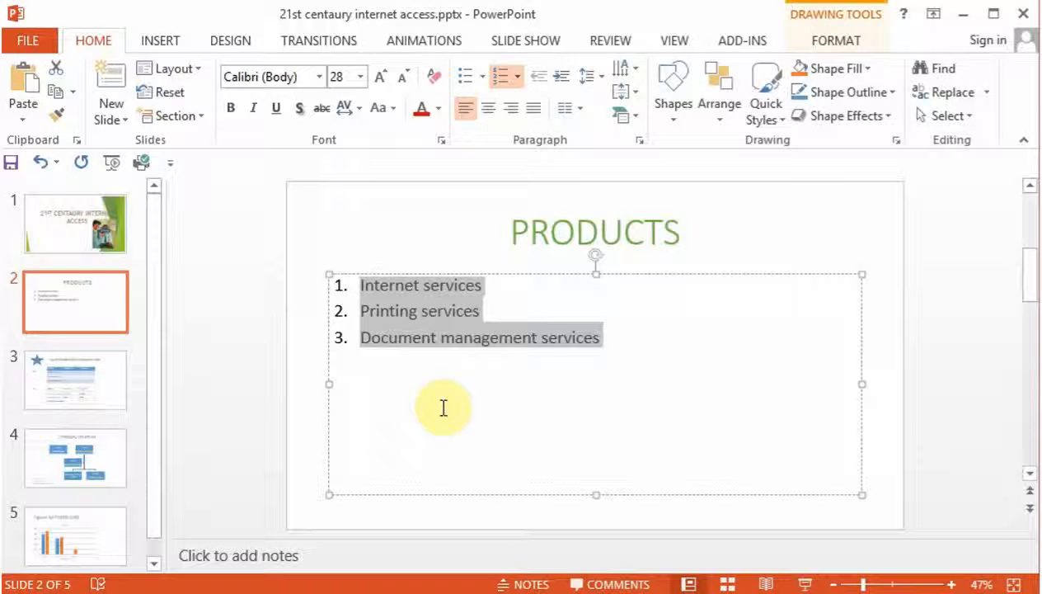
{"action": "mouse_move", "coordinate": [592, 79]}
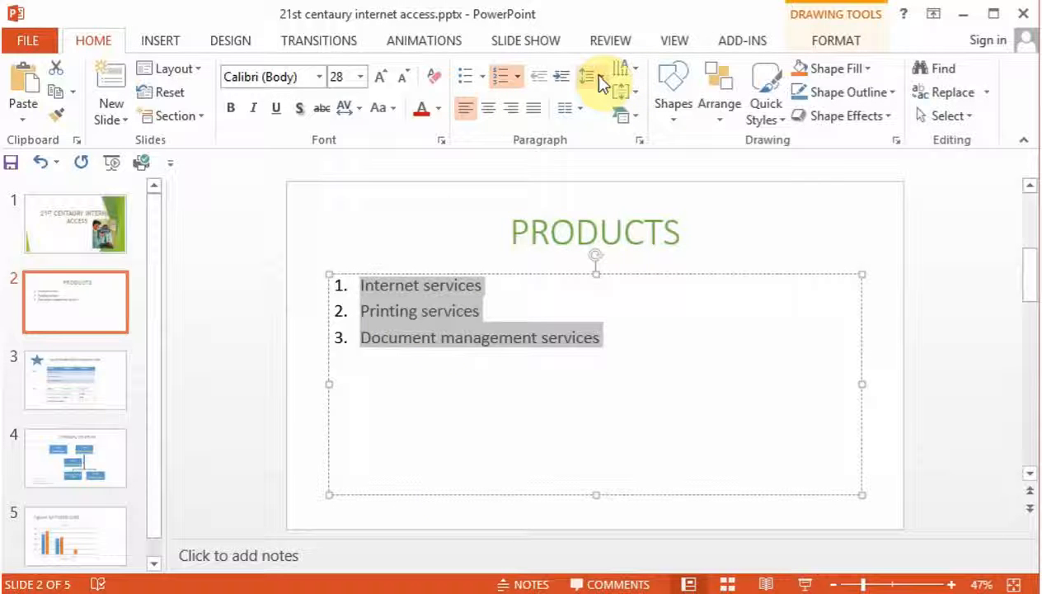
{"action": "mouse_move", "coordinate": [608, 76]}
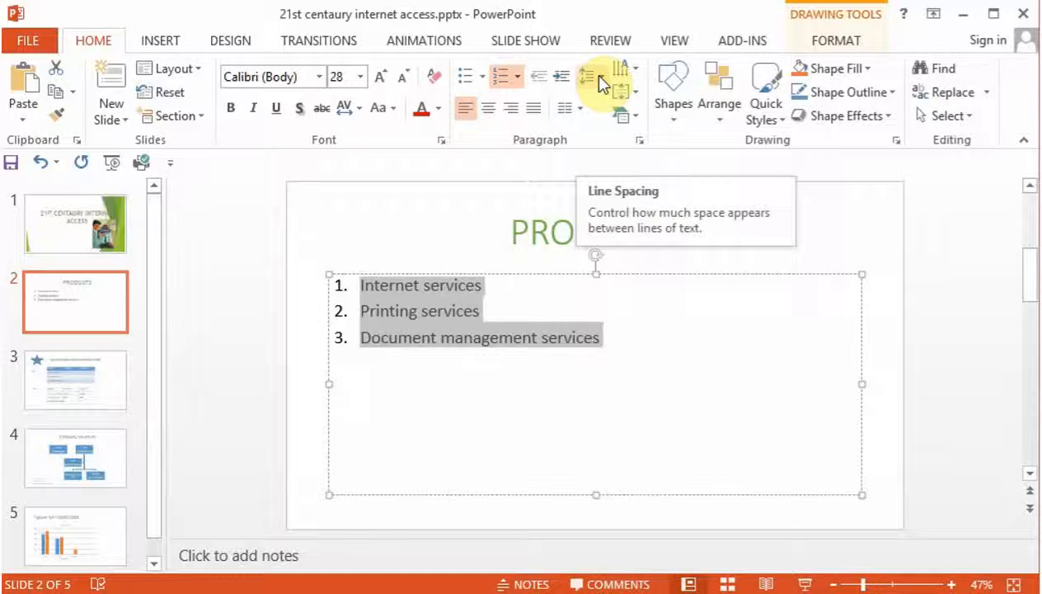
Set the numbered services list's line spacing to 2.5
{"action": "left_click", "coordinate": [589, 76]}
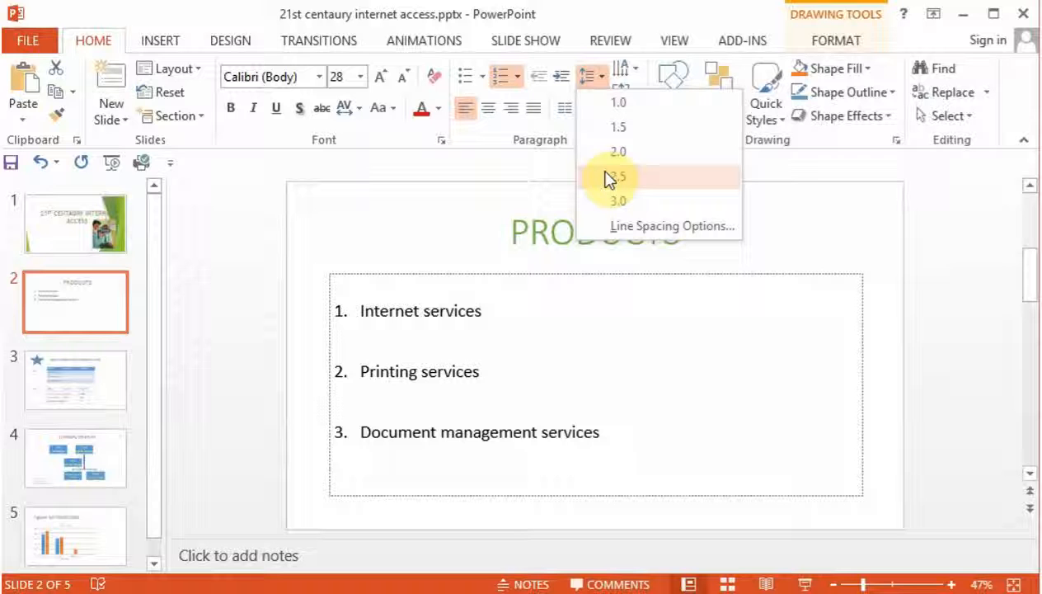
{"action": "left_click", "coordinate": [614, 179]}
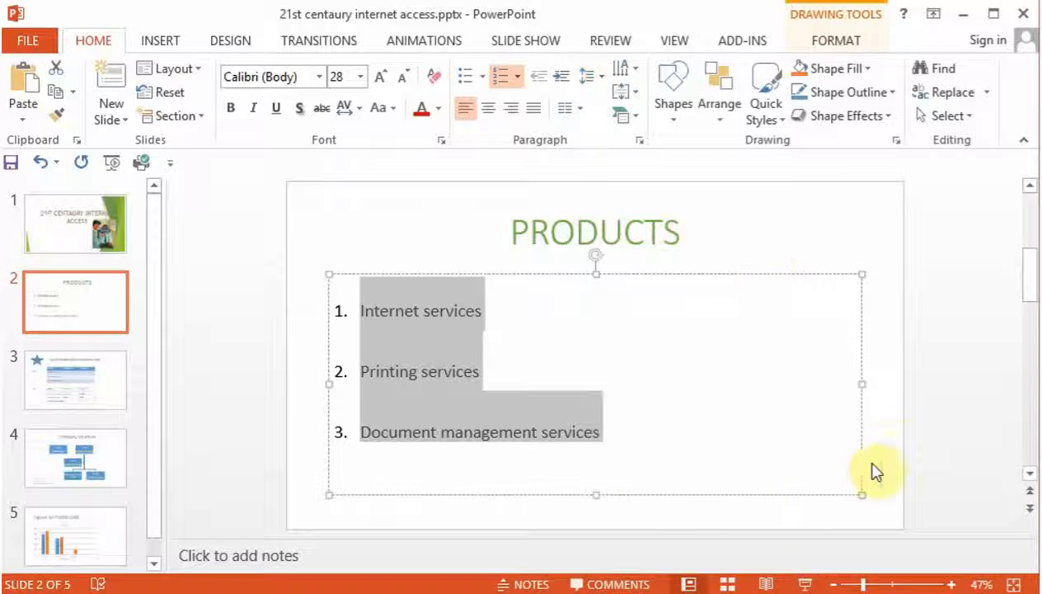
{"action": "mouse_move", "coordinate": [899, 441]}
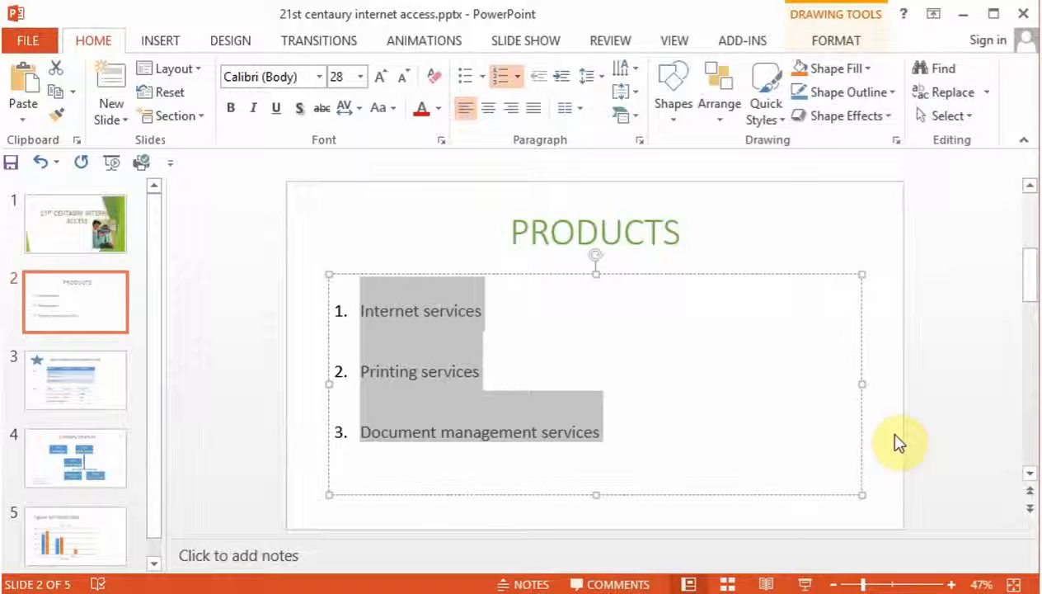
{"action": "left_click", "coordinate": [595, 232]}
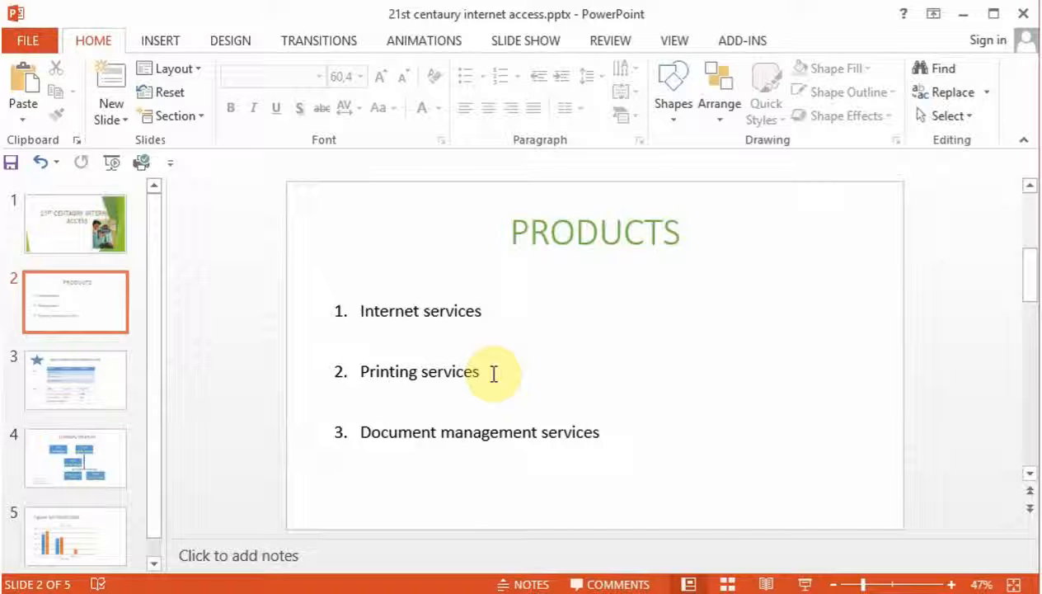
{"action": "left_click", "coordinate": [595, 234]}
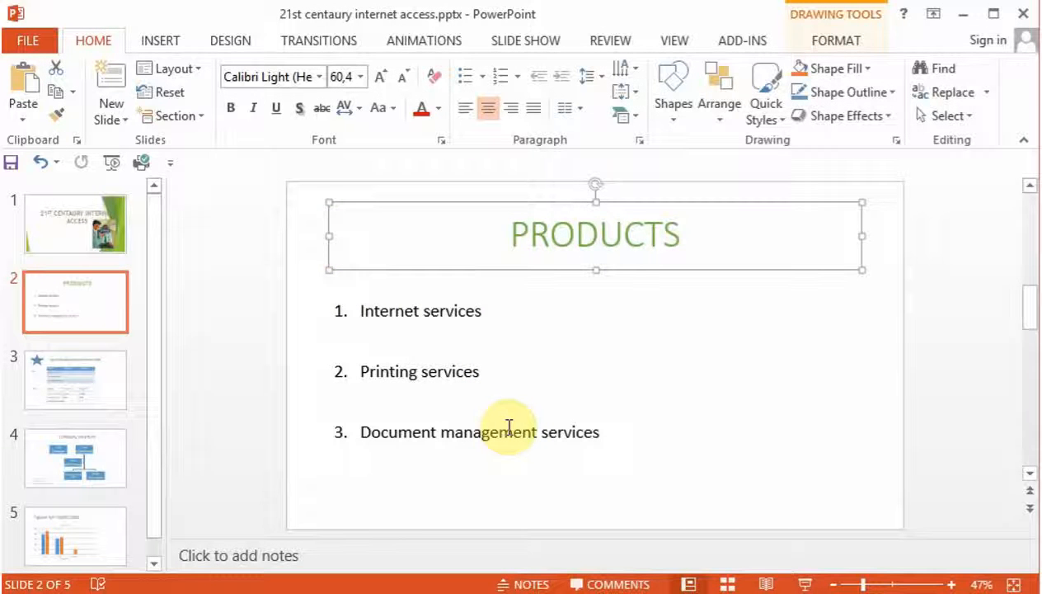
{"action": "mouse_move", "coordinate": [729, 422]}
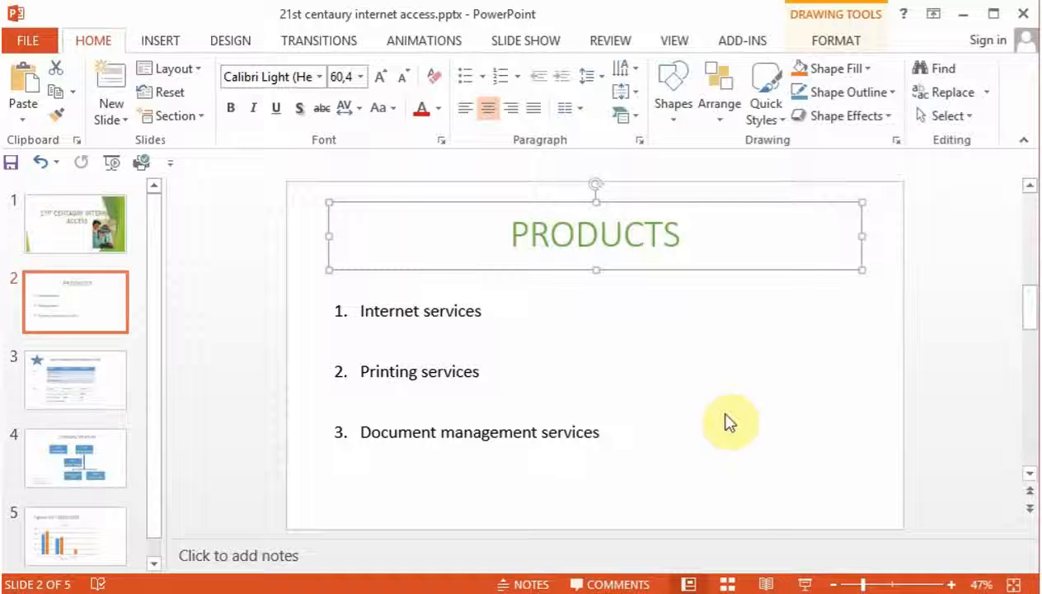
{"action": "mouse_move", "coordinate": [406, 471]}
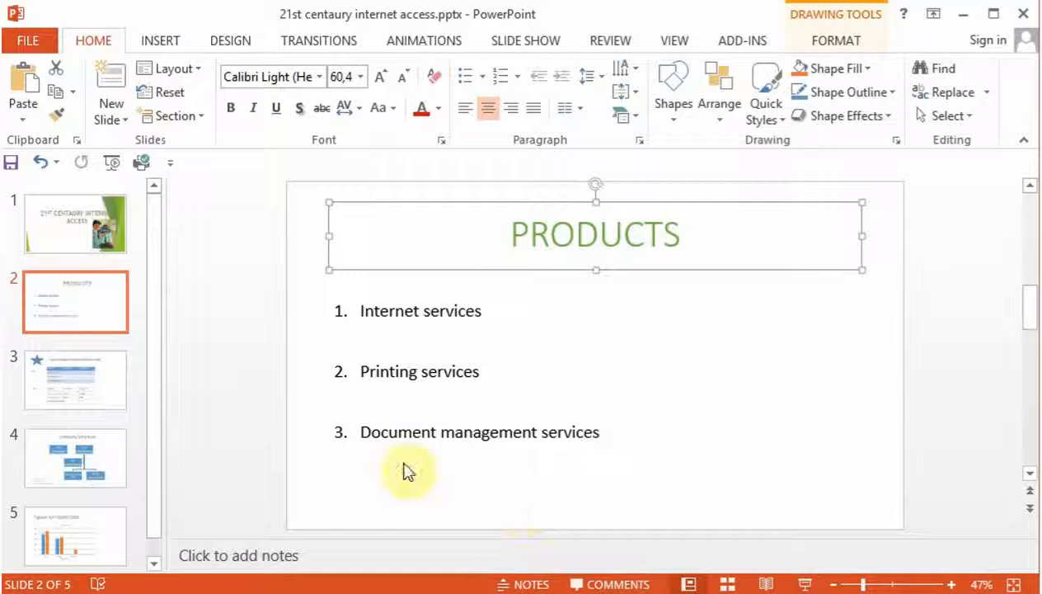
{"action": "mouse_move", "coordinate": [297, 292]}
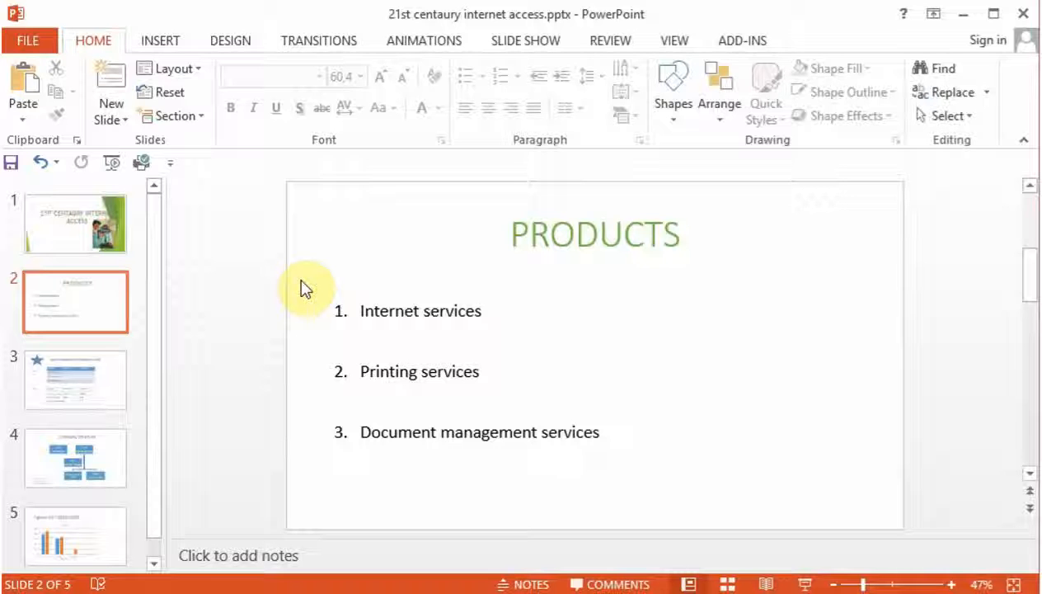
{"action": "mouse_move", "coordinate": [375, 248]}
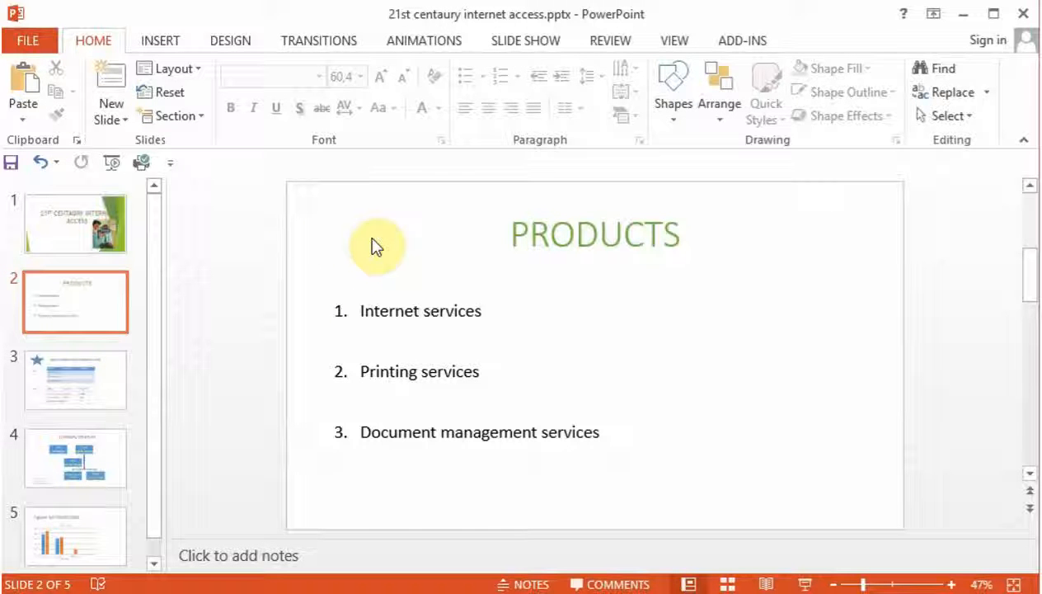
{"action": "mouse_move", "coordinate": [377, 253]}
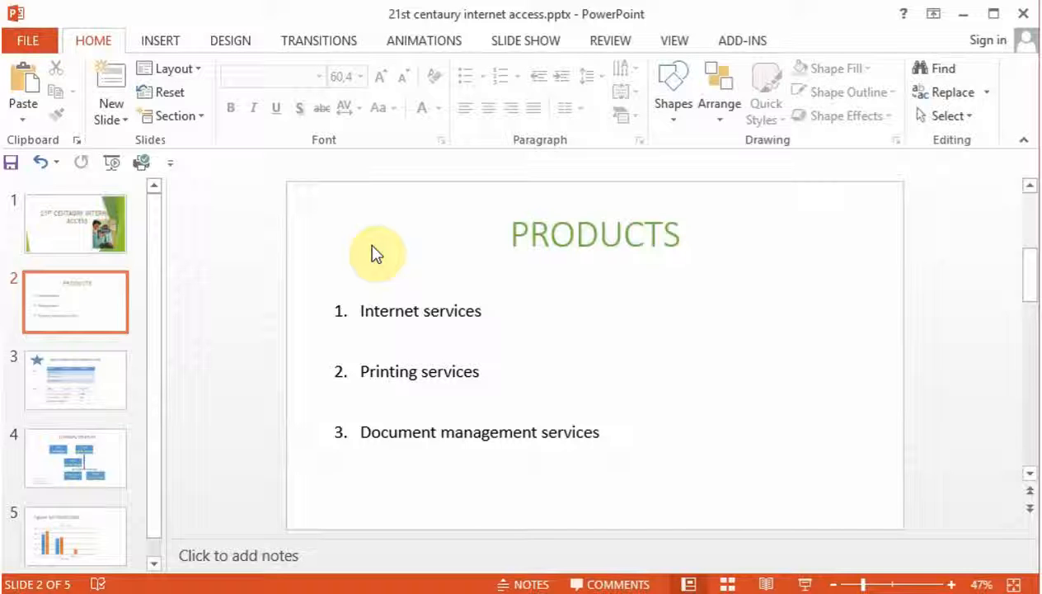
{"action": "mouse_move", "coordinate": [420, 230]}
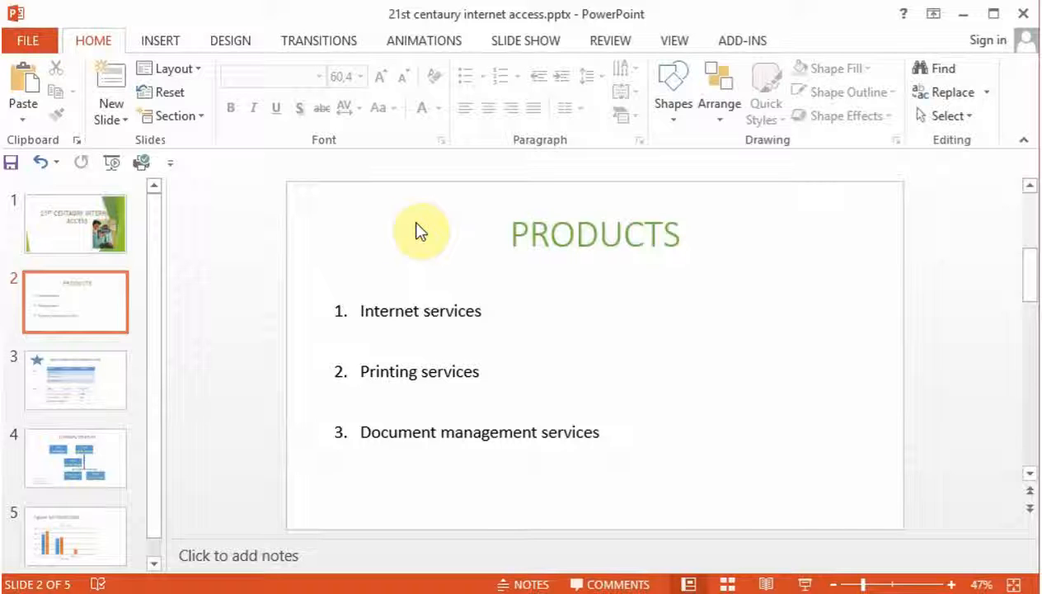
On the Design tab, preview the green Facet theme, then revert to Office Theme
{"action": "left_click", "coordinate": [230, 40]}
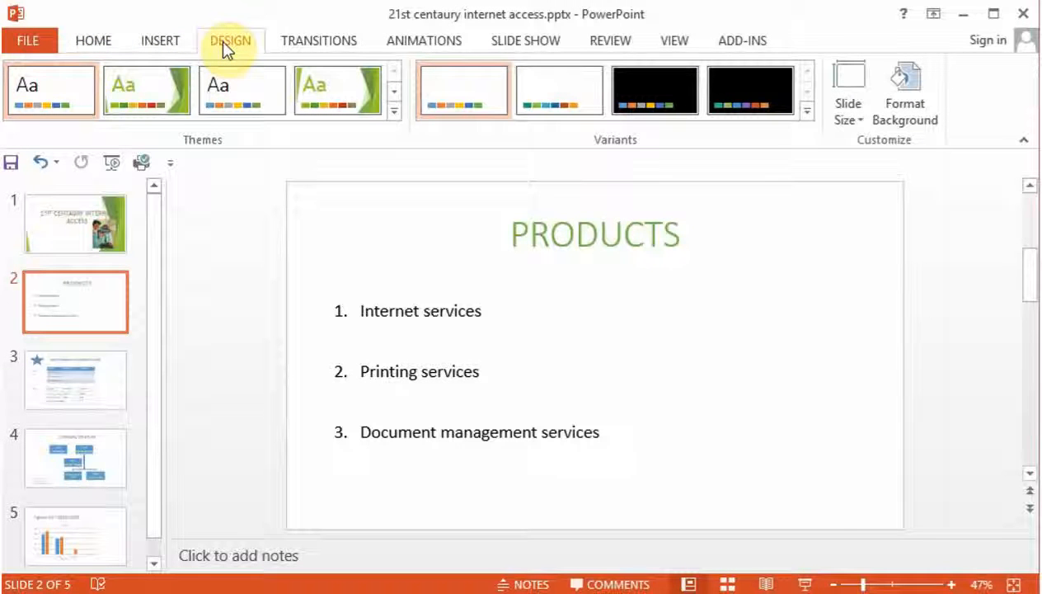
{"action": "left_click", "coordinate": [144, 89]}
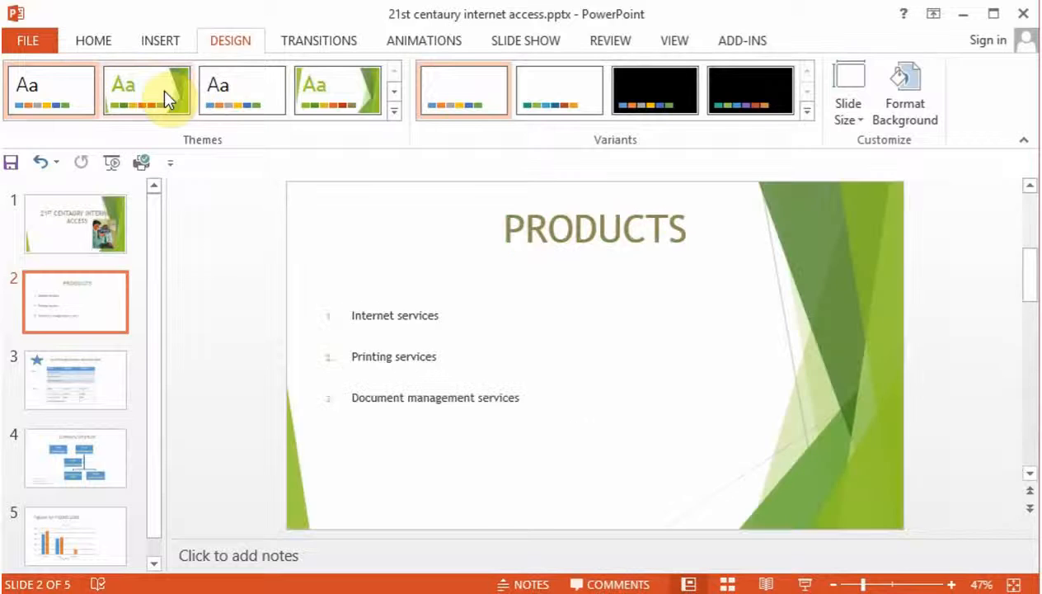
{"action": "left_click", "coordinate": [239, 89]}
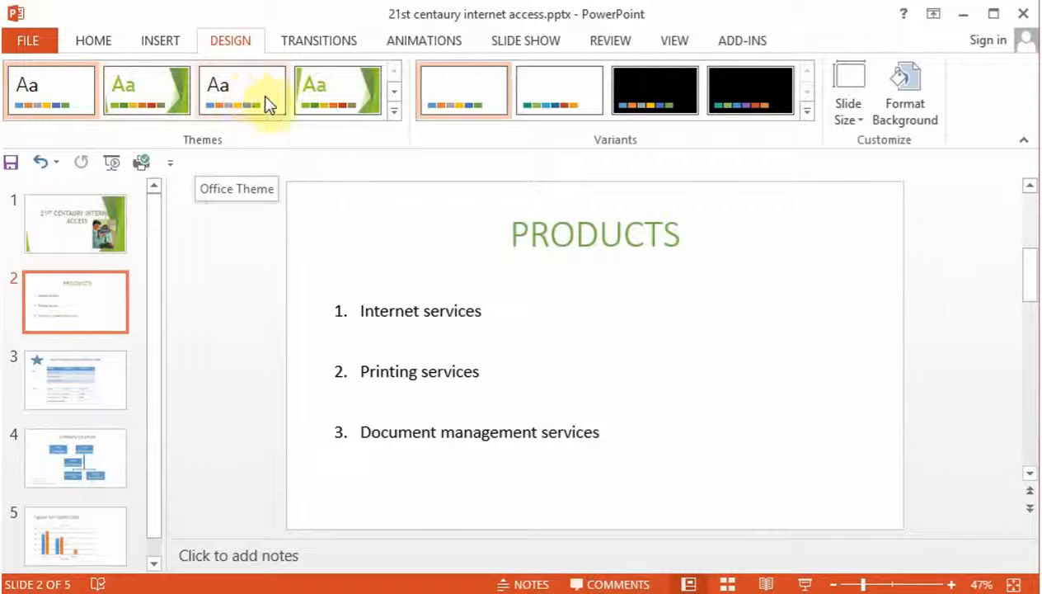
{"action": "left_click", "coordinate": [337, 89]}
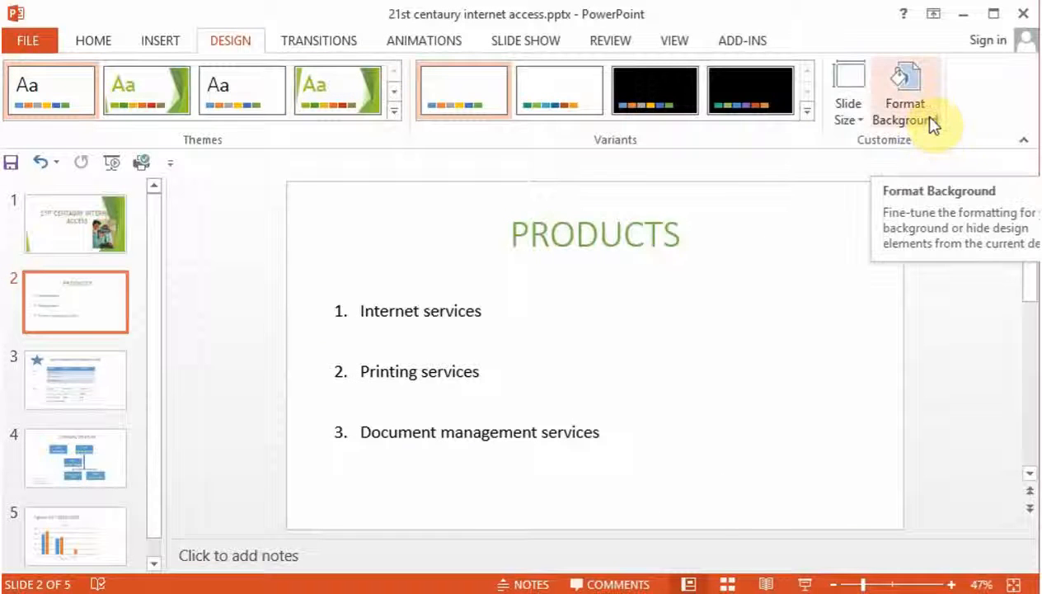
Fill the slide 2 background with the first fine dotted pattern via Format Background
{"action": "left_click", "coordinate": [905, 90]}
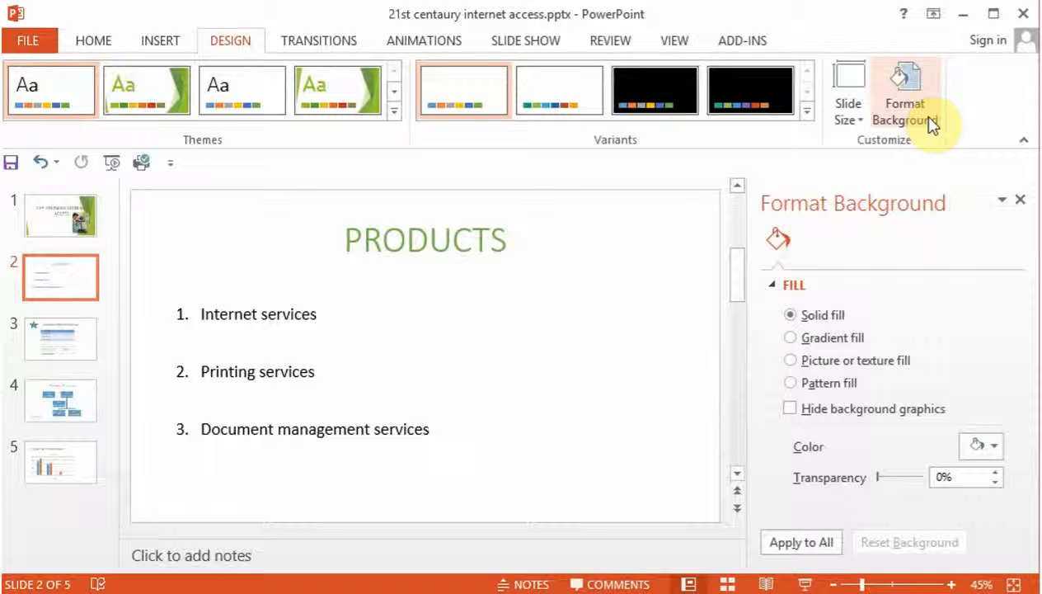
{"action": "mouse_move", "coordinate": [878, 387]}
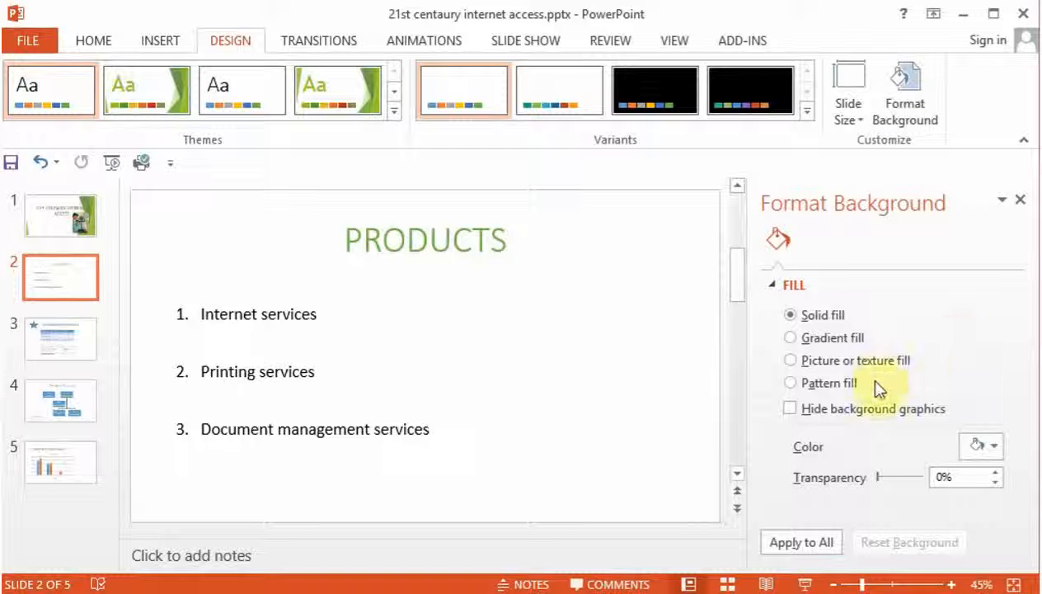
{"action": "left_click", "coordinate": [789, 382]}
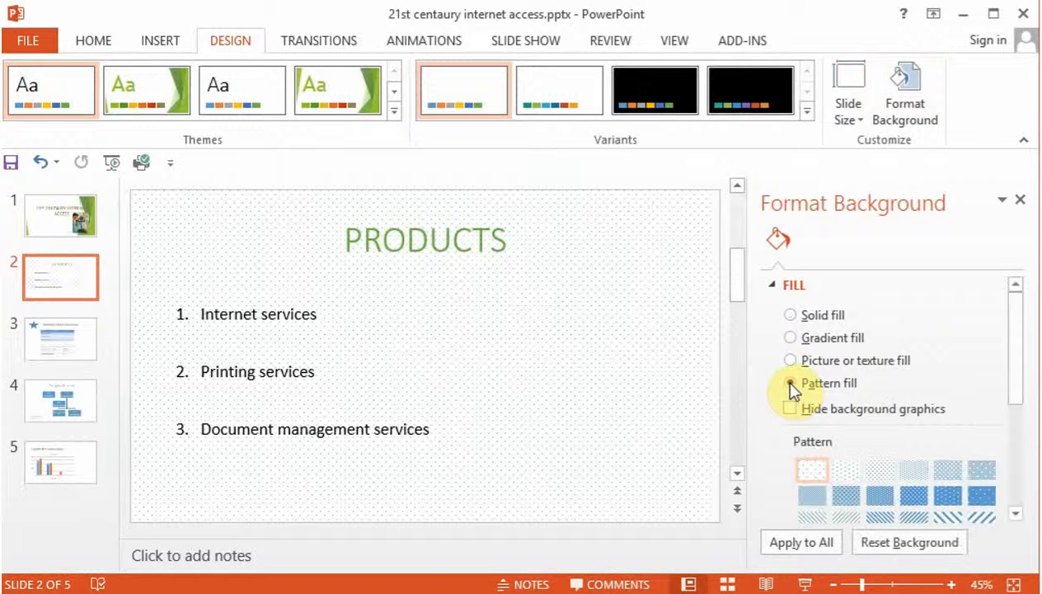
{"action": "left_click", "coordinate": [791, 383]}
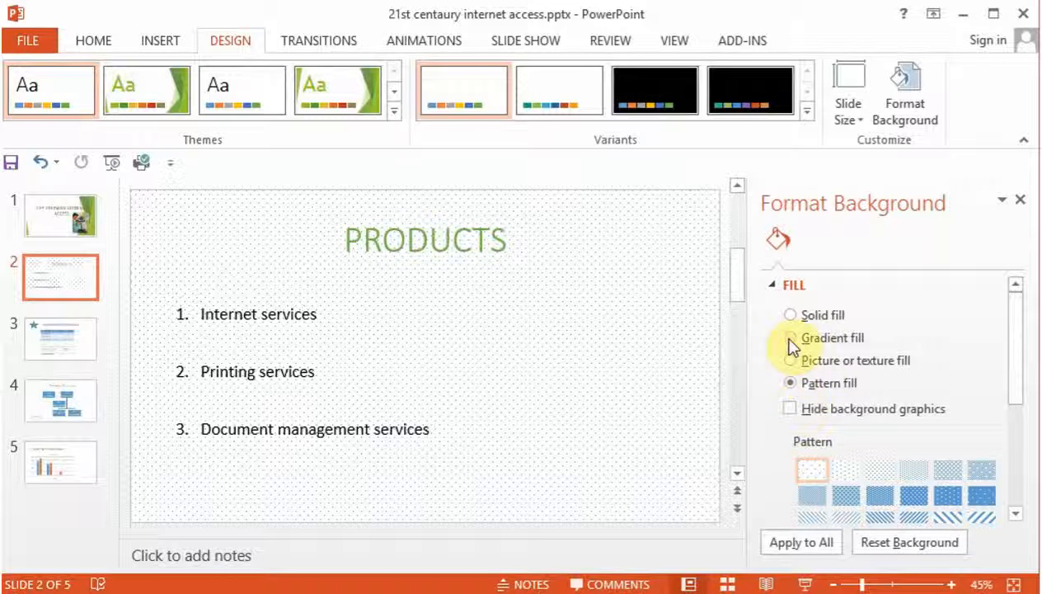
Switch the background to a gradient fill with a blue first gradient stop
{"action": "left_click", "coordinate": [789, 338]}
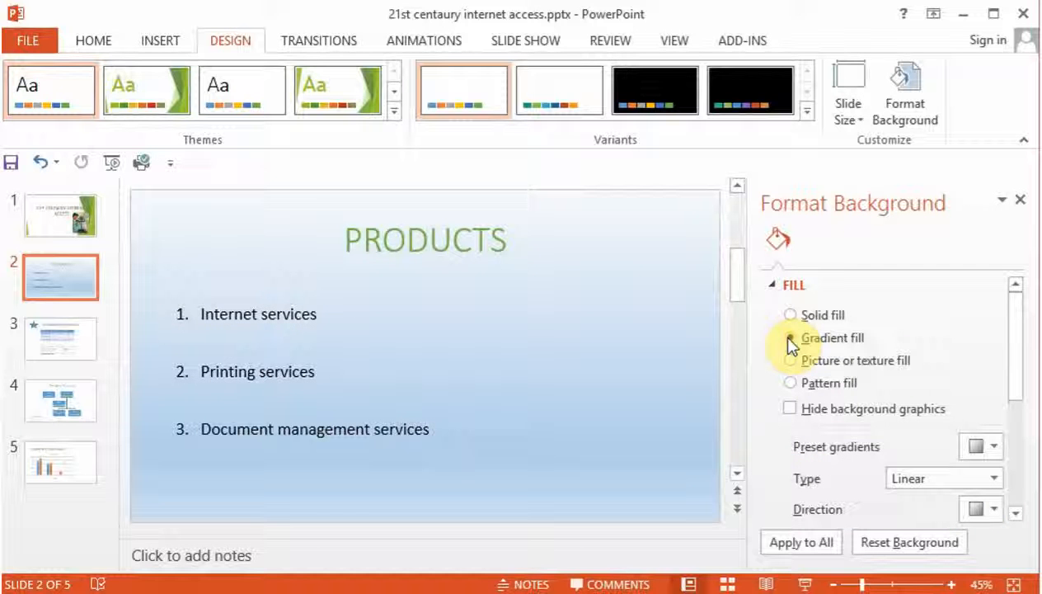
{"action": "left_click", "coordinate": [790, 338]}
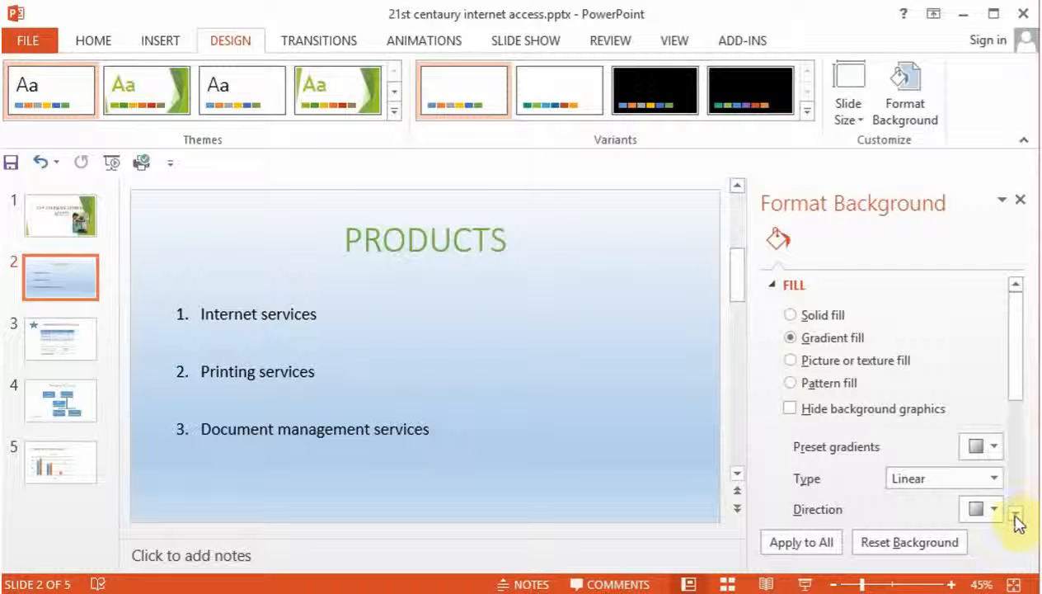
{"action": "scroll", "scroll_direction": "down", "scroll_amount": 3}
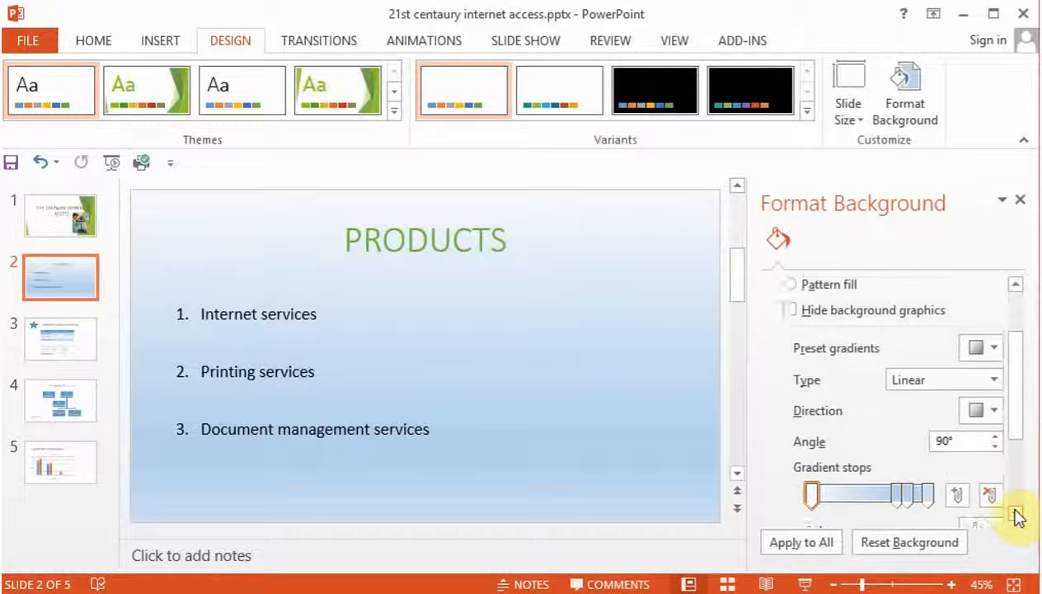
{"action": "scroll", "scroll_direction": "down", "scroll_amount": 3}
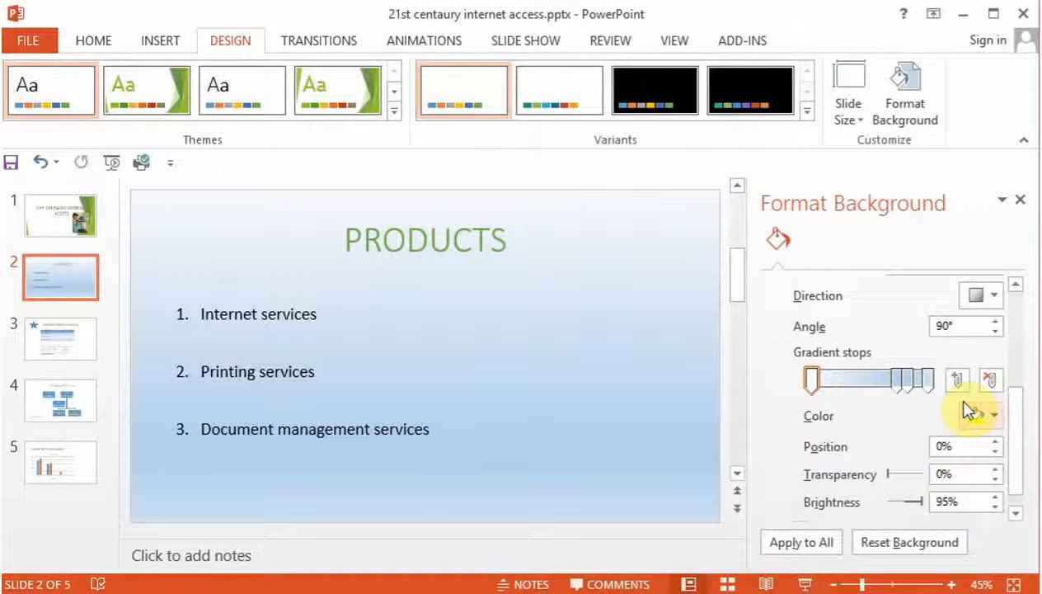
{"action": "left_click", "coordinate": [988, 411]}
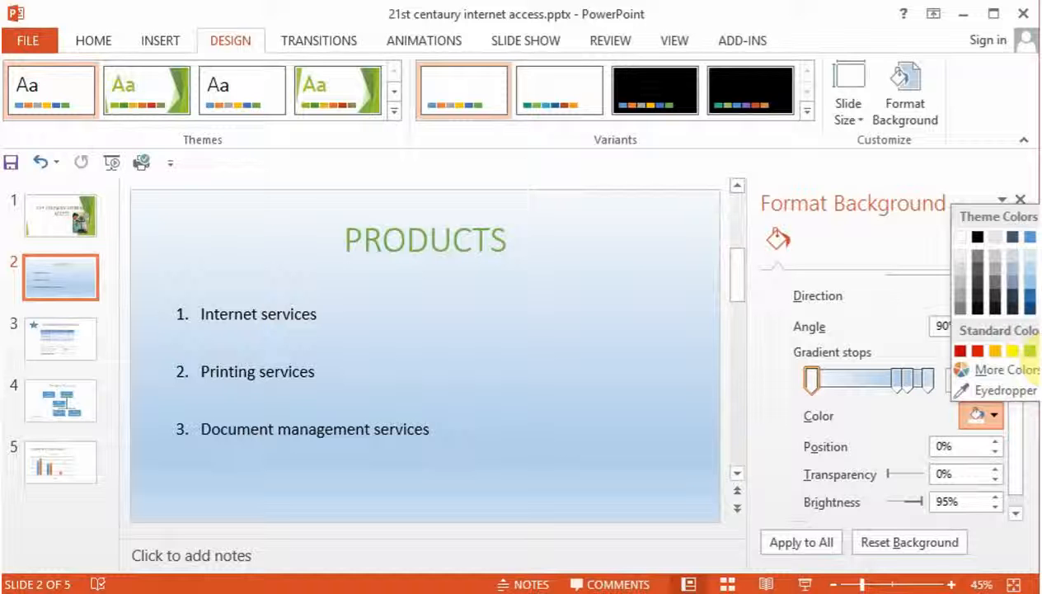
{"action": "mouse_move", "coordinate": [1030, 297]}
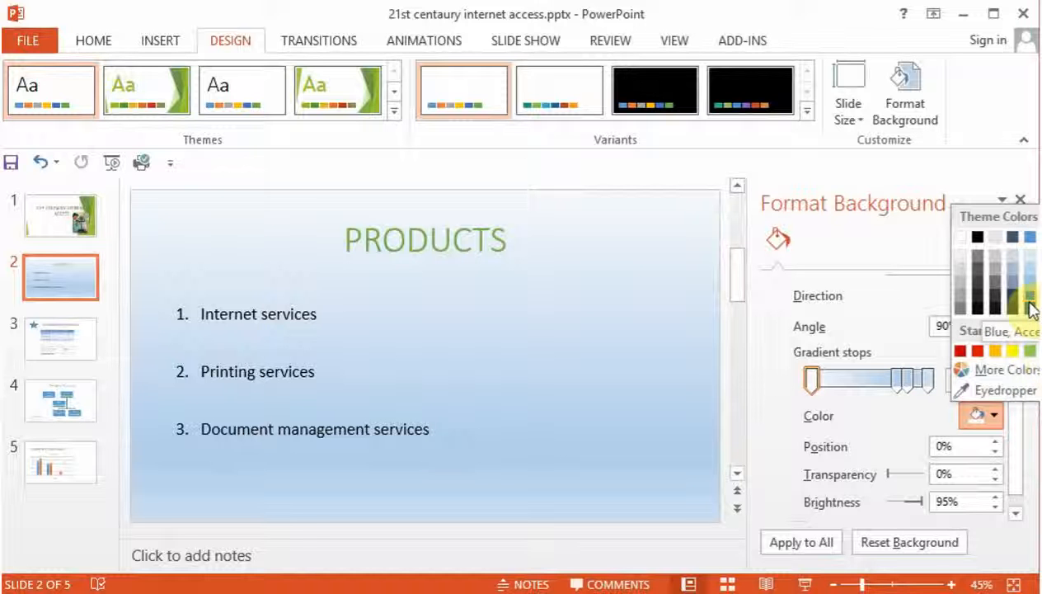
{"action": "left_click", "coordinate": [1029, 305]}
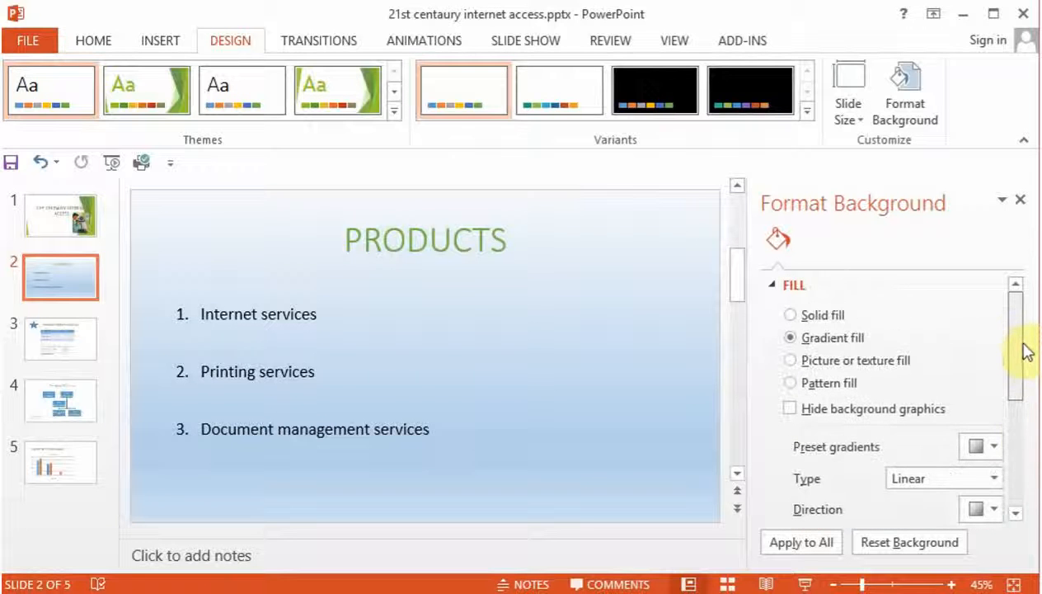
{"action": "mouse_move", "coordinate": [806, 367]}
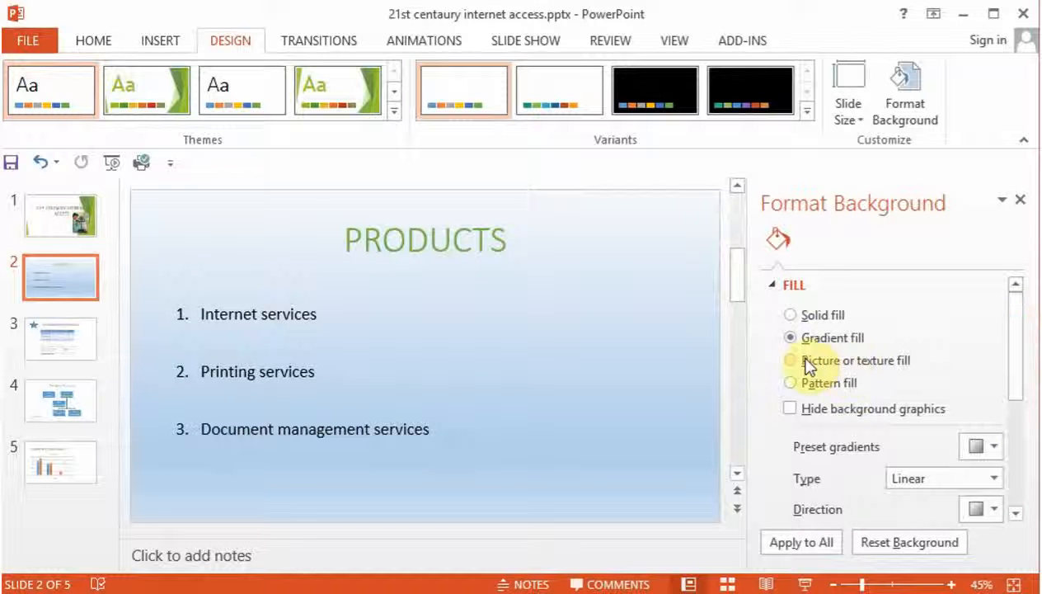
Switch the background to Picture or texture fill, giving a tan woven texture
{"action": "left_click", "coordinate": [790, 361]}
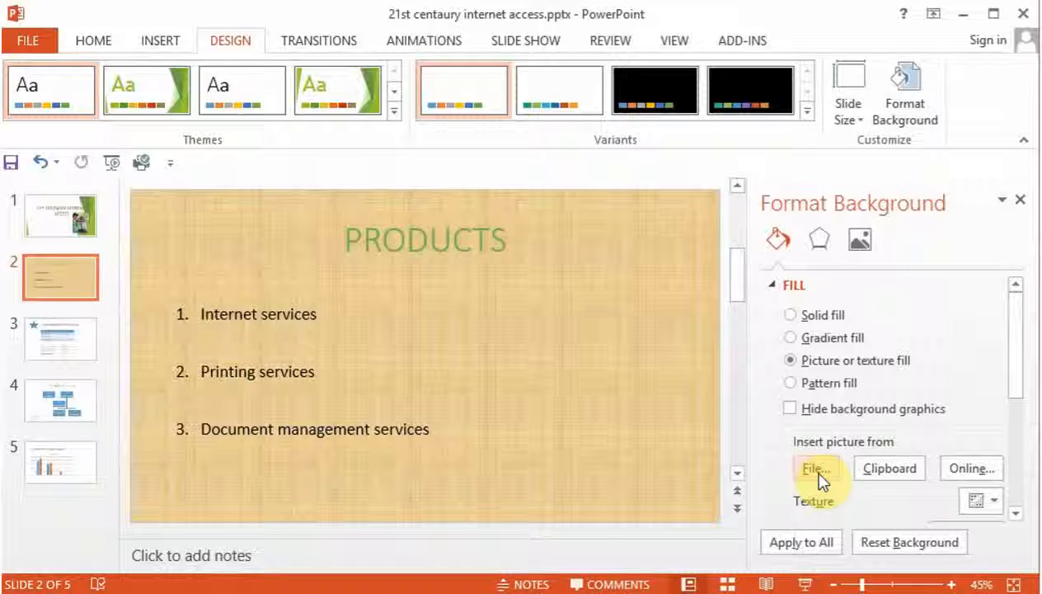
{"action": "mouse_move", "coordinate": [903, 476]}
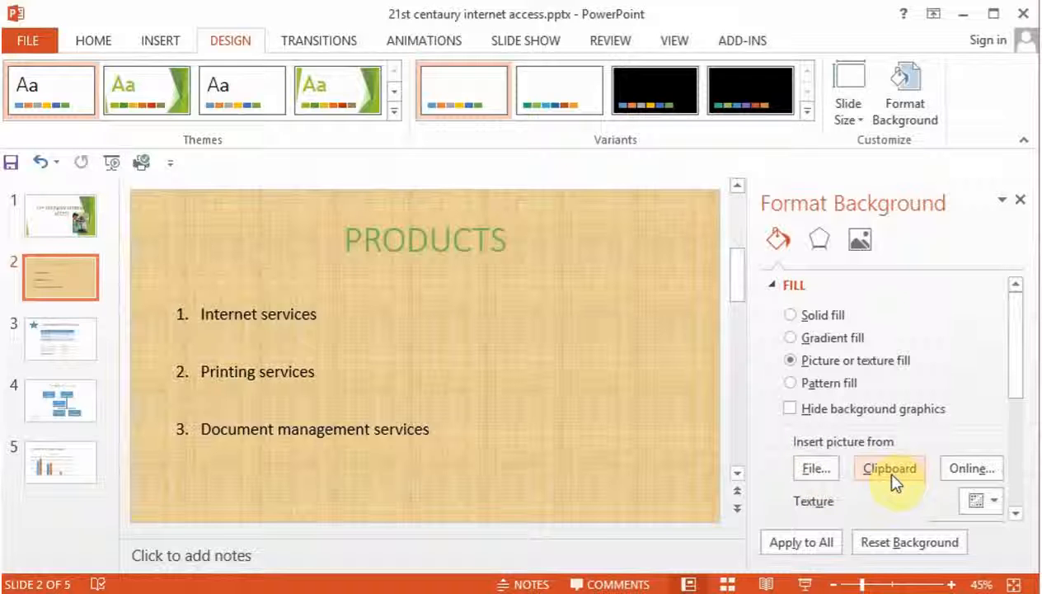